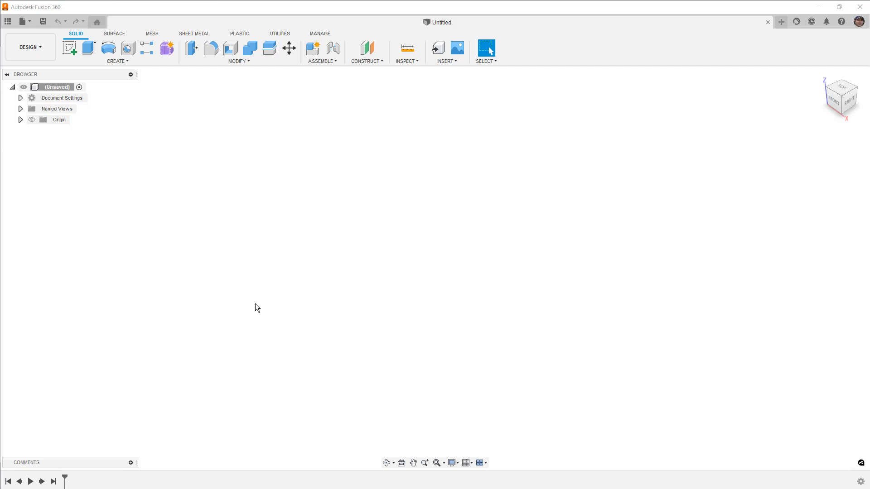
Start a new sketch on the XY (top) plane of the empty design.
{"action": "left_click", "coordinate": [69, 47]}
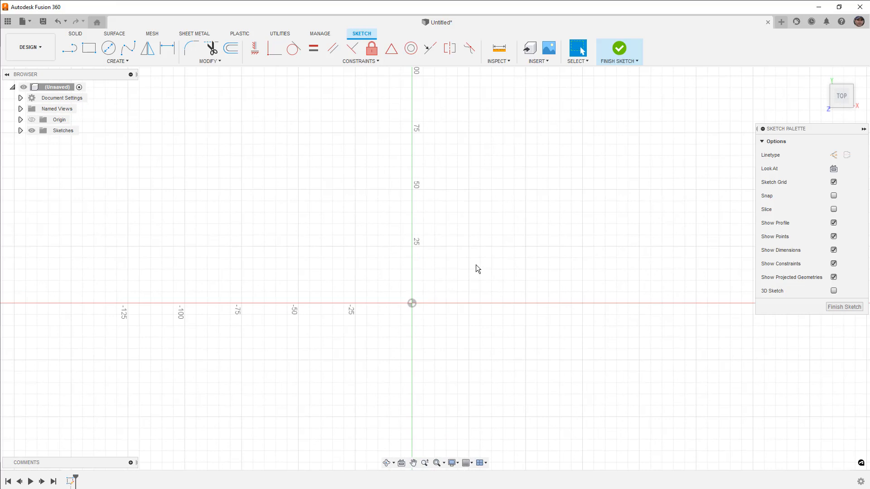
{"action": "mouse_move", "coordinate": [452, 254]}
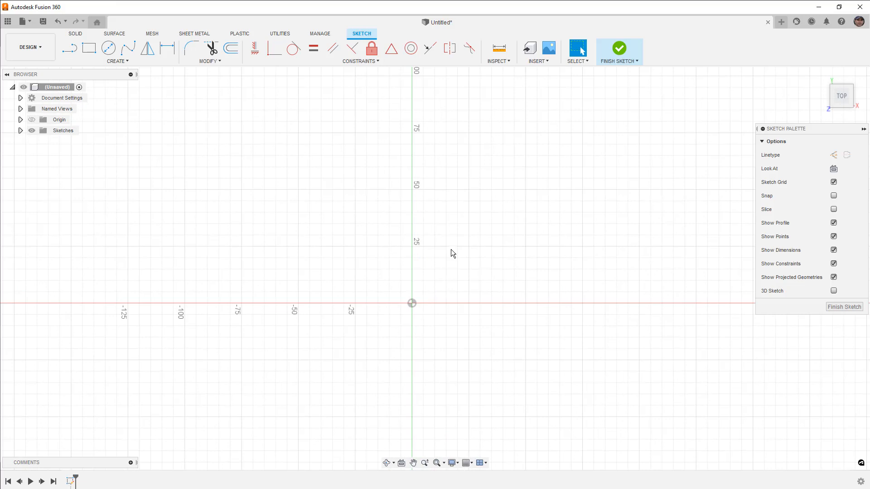
Draw the closed stepped profile from the origin with the Line tool.
{"action": "left_click", "coordinate": [69, 48]}
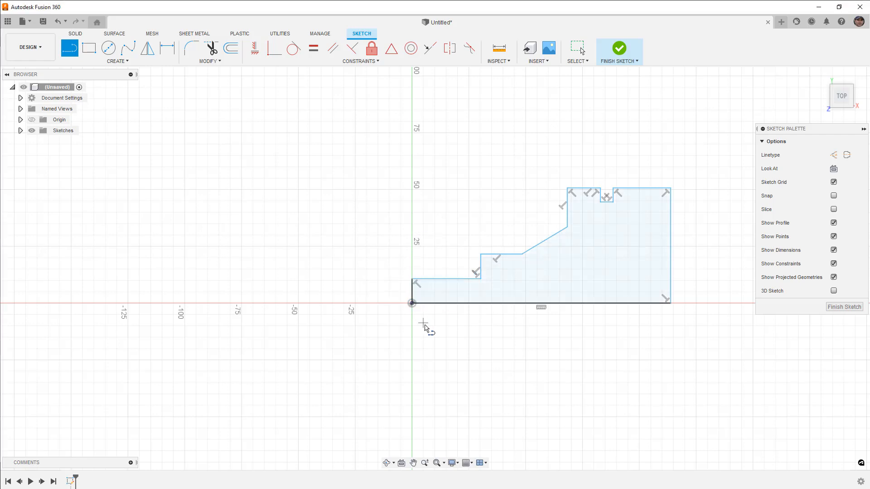
{"action": "mouse_move", "coordinate": [582, 324]}
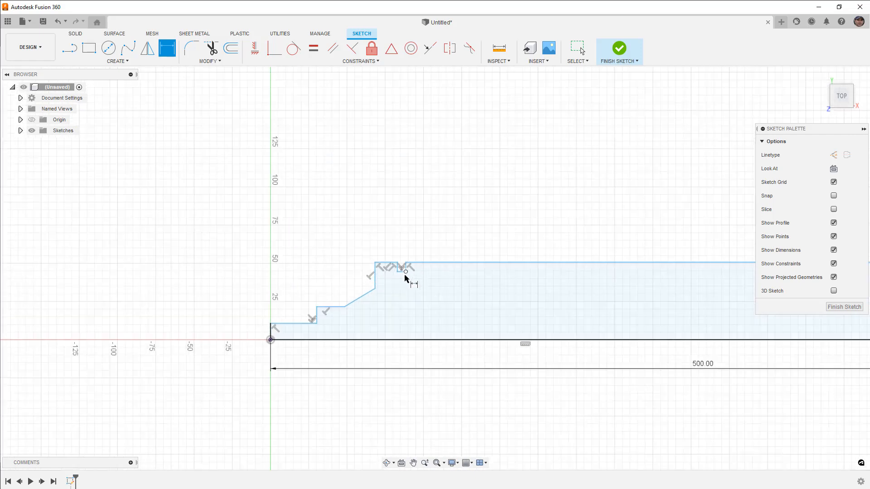
{"action": "mouse_move", "coordinate": [398, 268]}
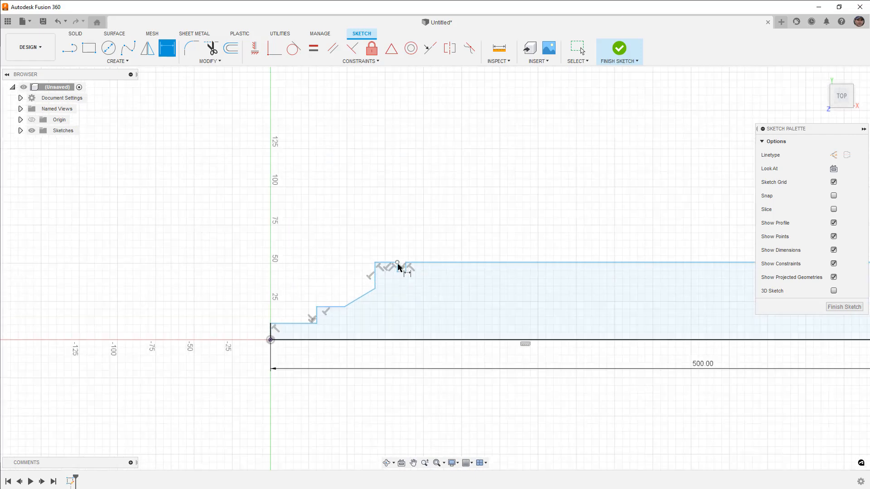
{"action": "mouse_move", "coordinate": [373, 309]}
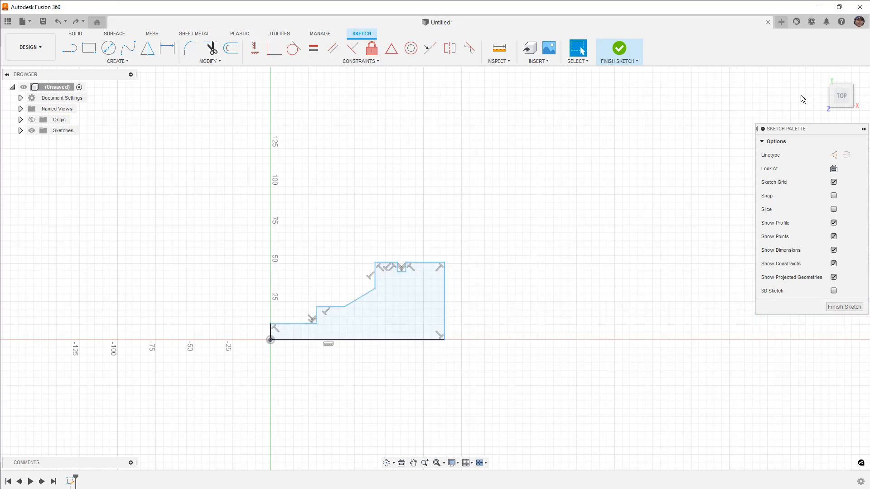
{"action": "mouse_move", "coordinate": [841, 50]}
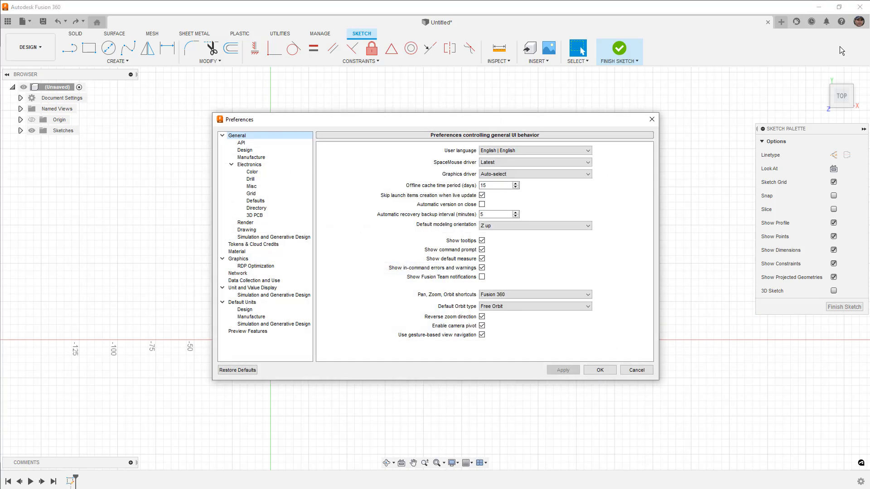
Enable 'Sketch auto-scale on first dimension' in the Design preferences.
{"action": "left_click", "coordinate": [245, 149]}
{"action": "type", "text": "50"}
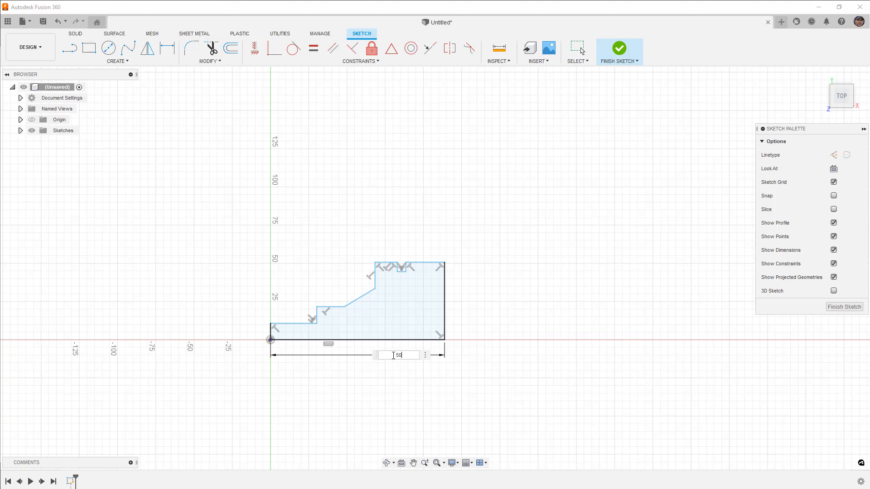
Dimension the bottom edge to 500 mm, scaling the whole profile proportionally.
{"action": "key", "text": "Return"}
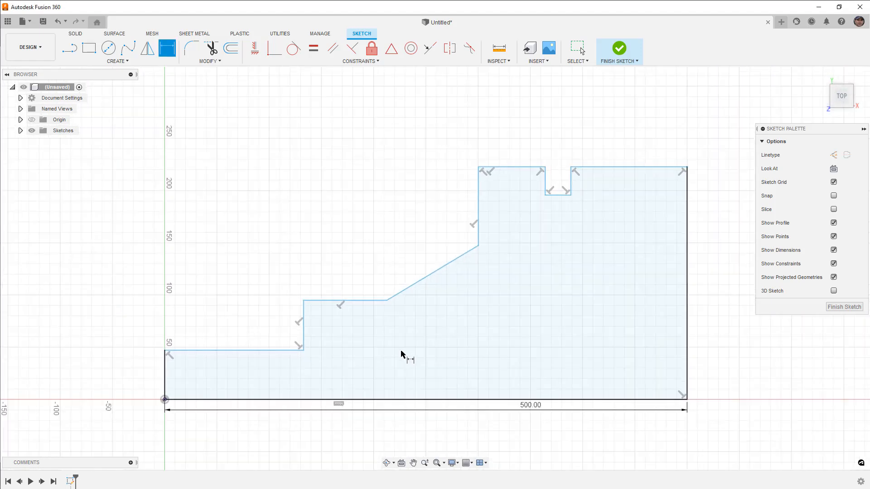